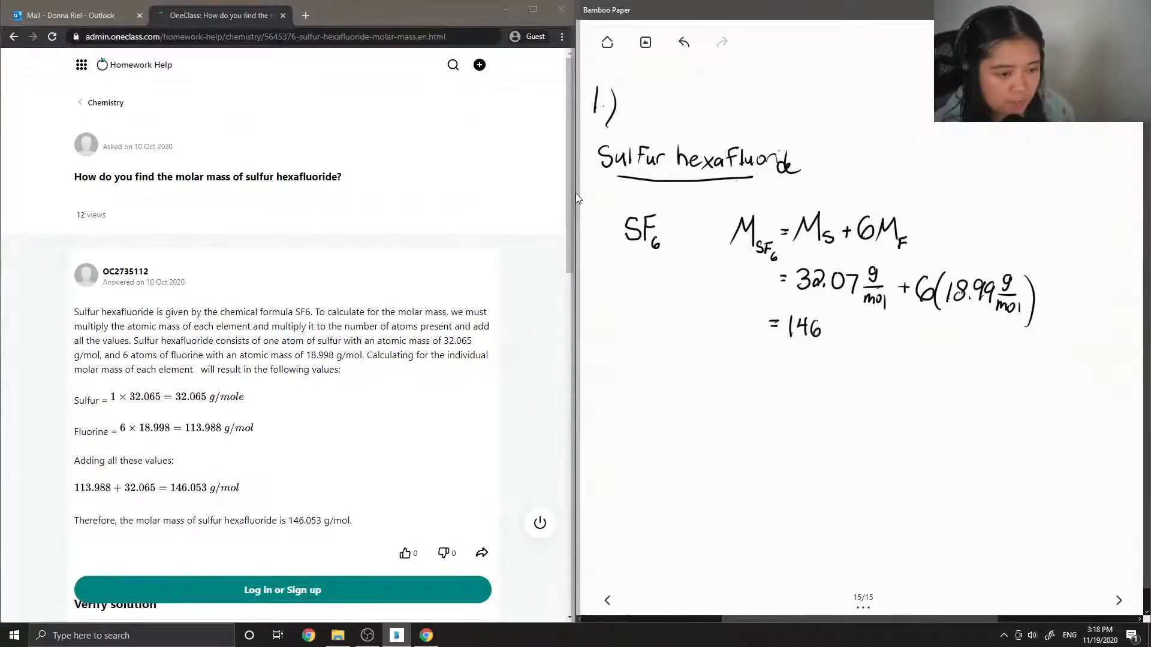
Complete the handwritten result so the SF6 molar mass reads 146.05 g/mol
text(.05 g/mol)
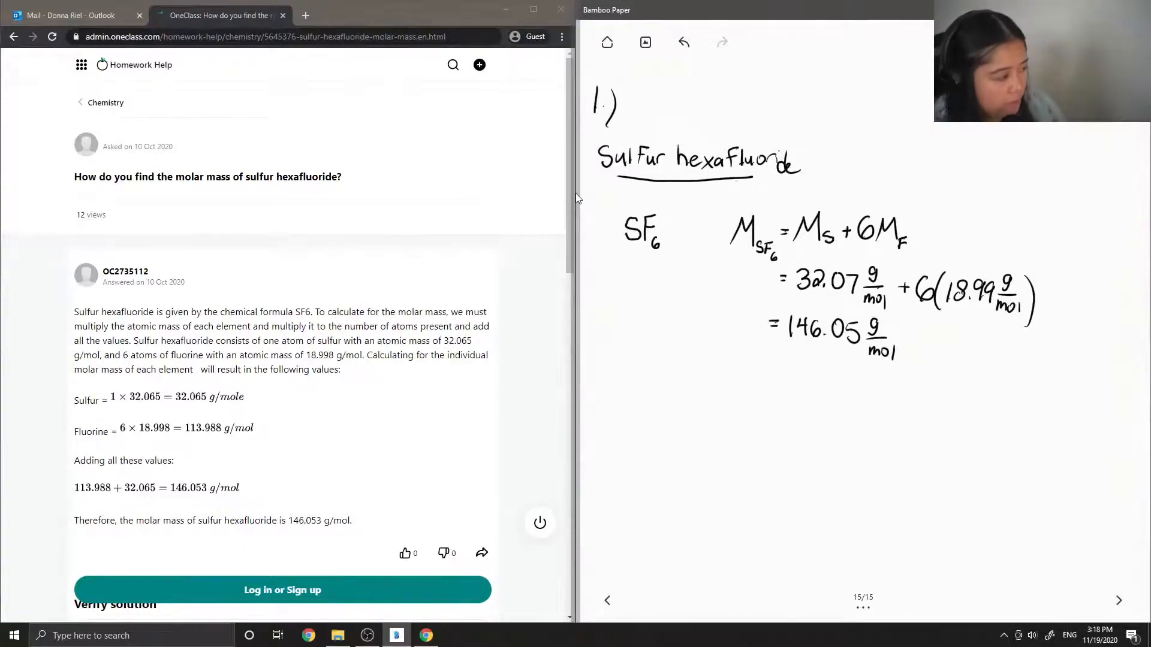
Scroll the OneClass answer down to the Verify solution section and its comment box
scroll(down, 3)
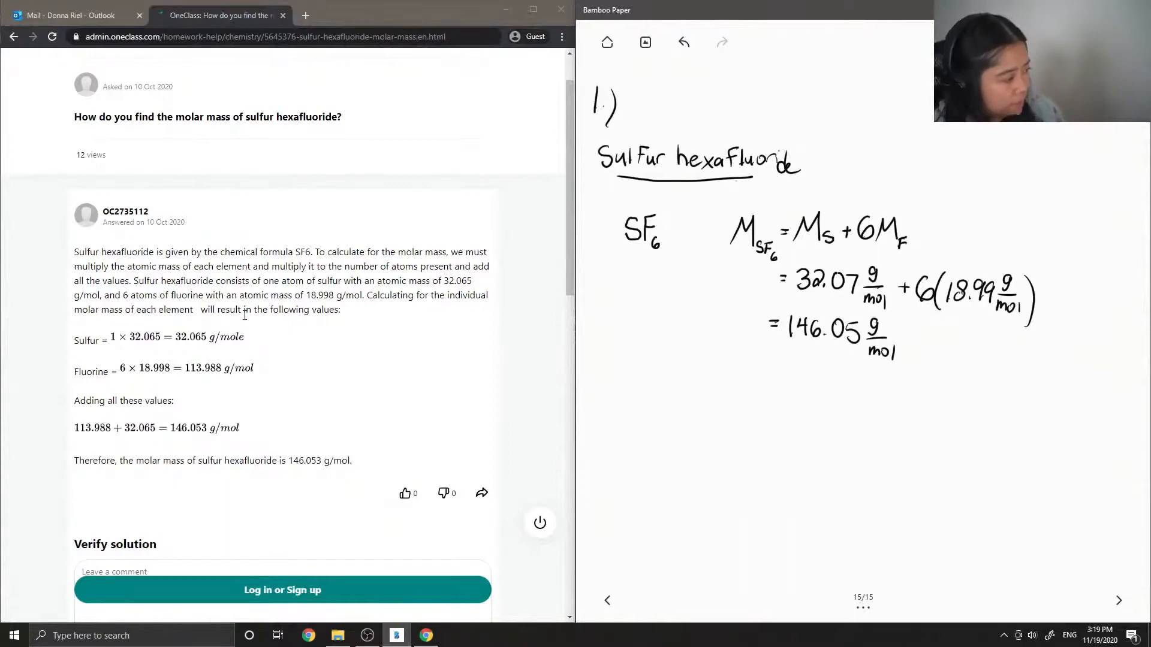
scroll(down, 3)
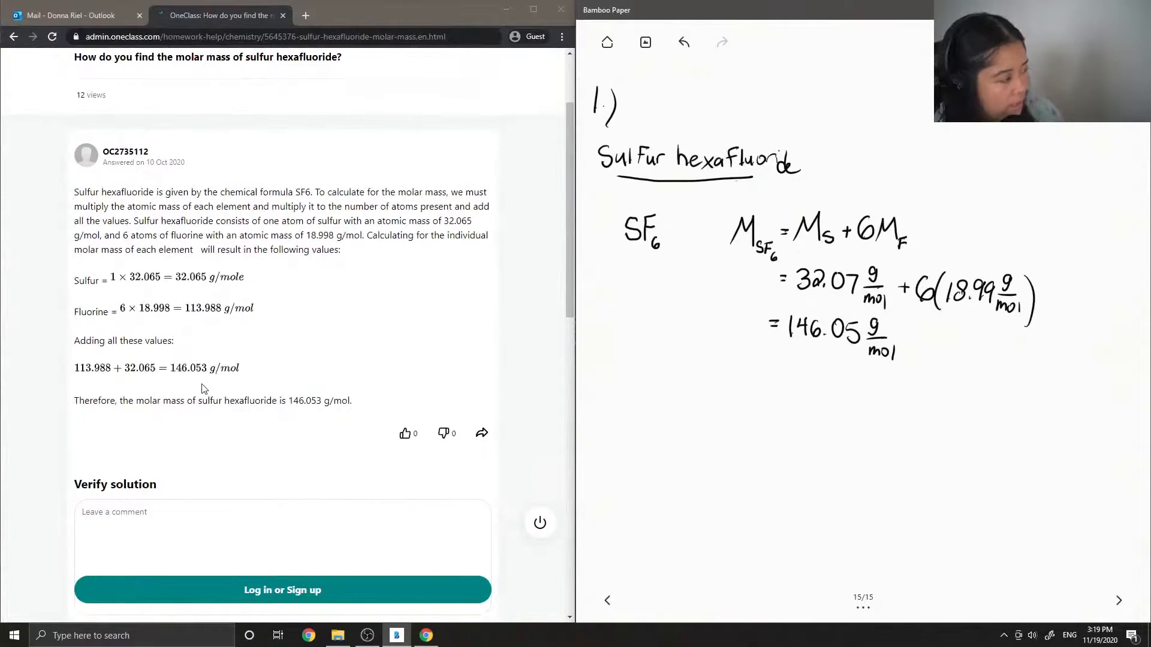
scroll(down, 3)
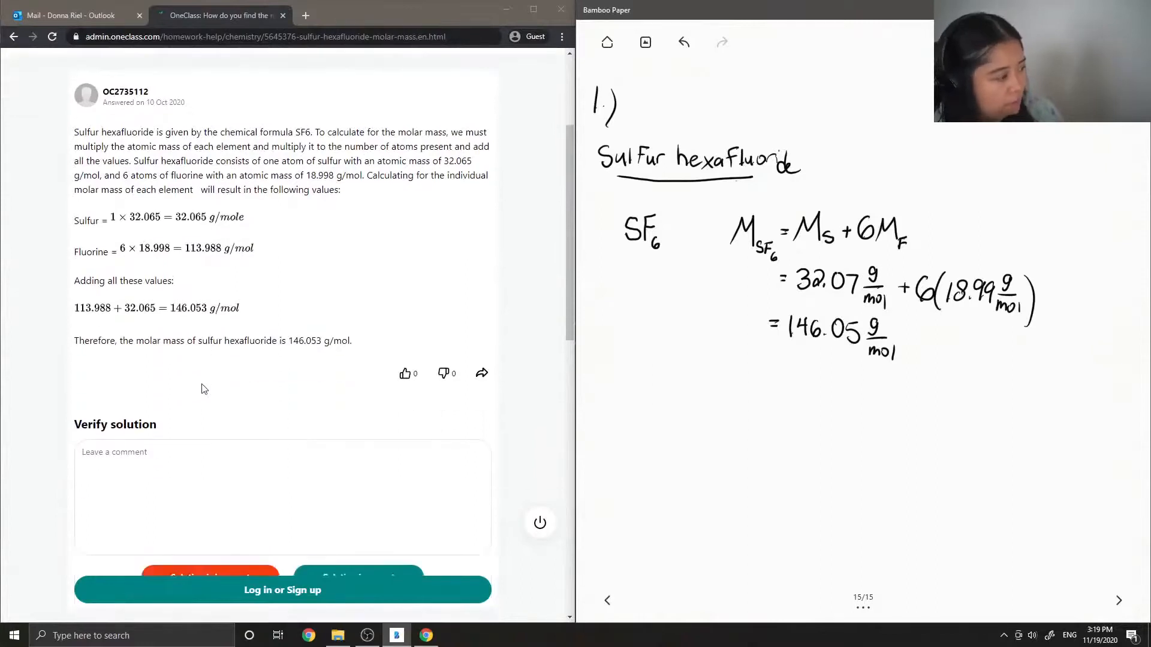
scroll(down, 3)
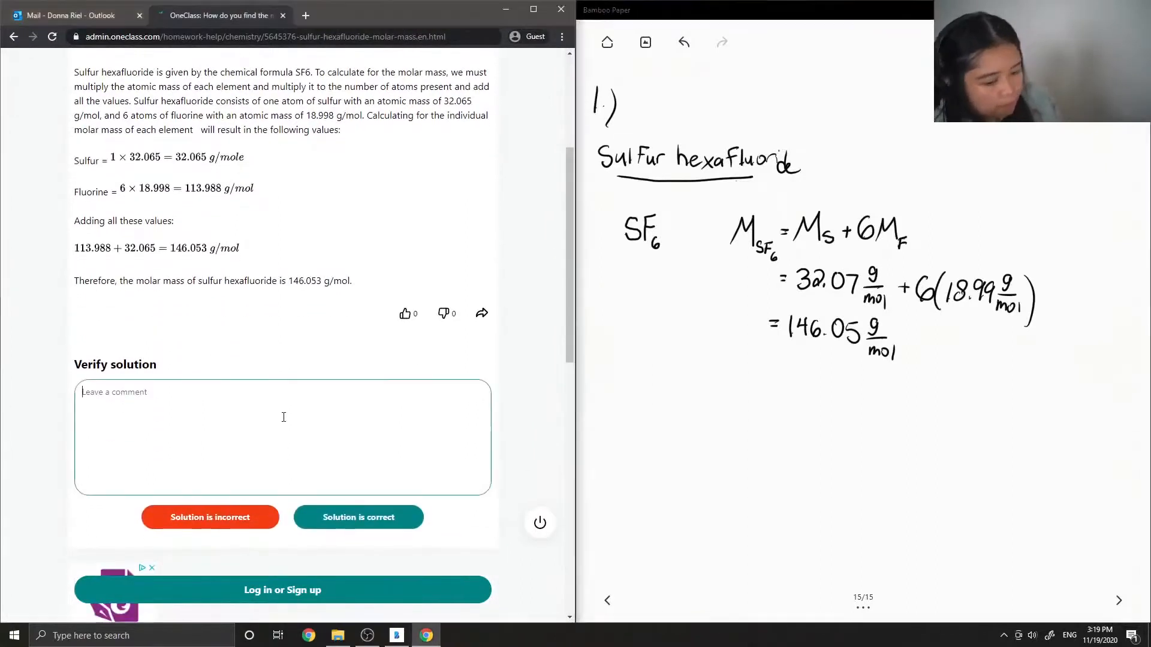
Comment 'This solution is correct!' and mark the answer as Solution is correct
text(Thi)
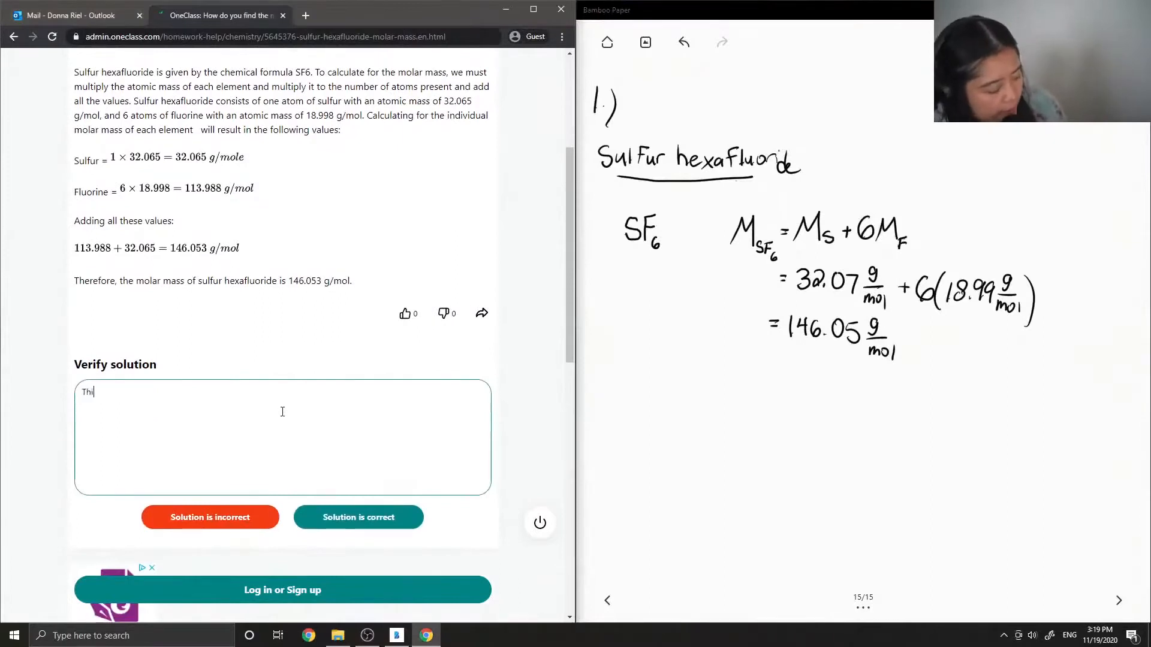
text(s solutio)
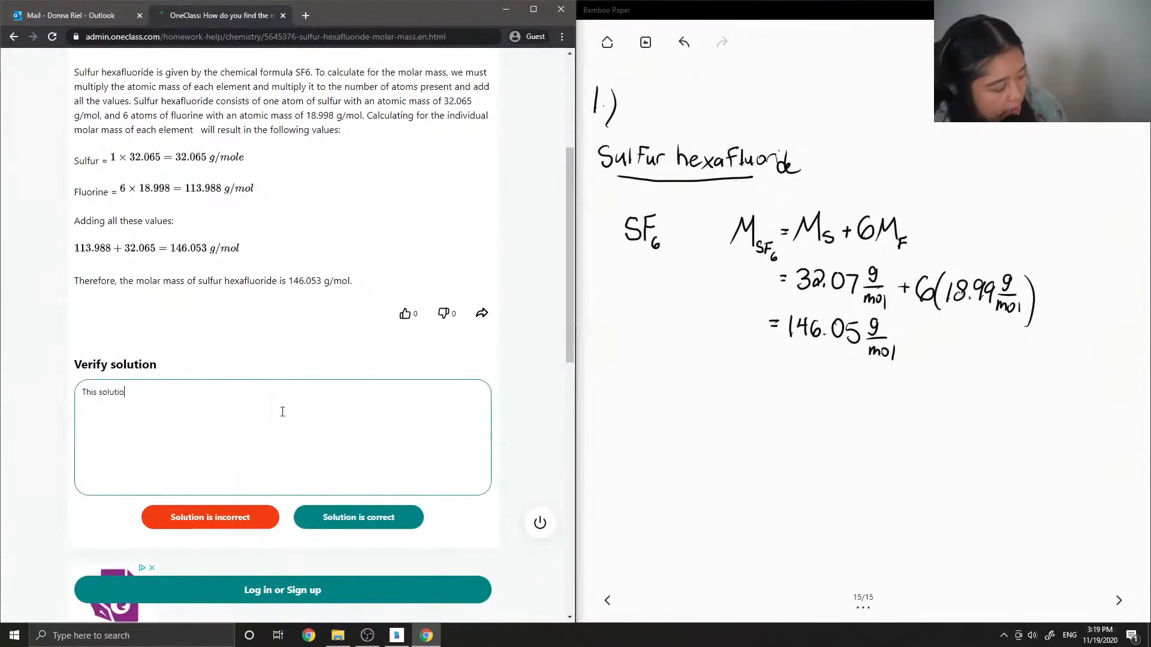
text(n is correct)
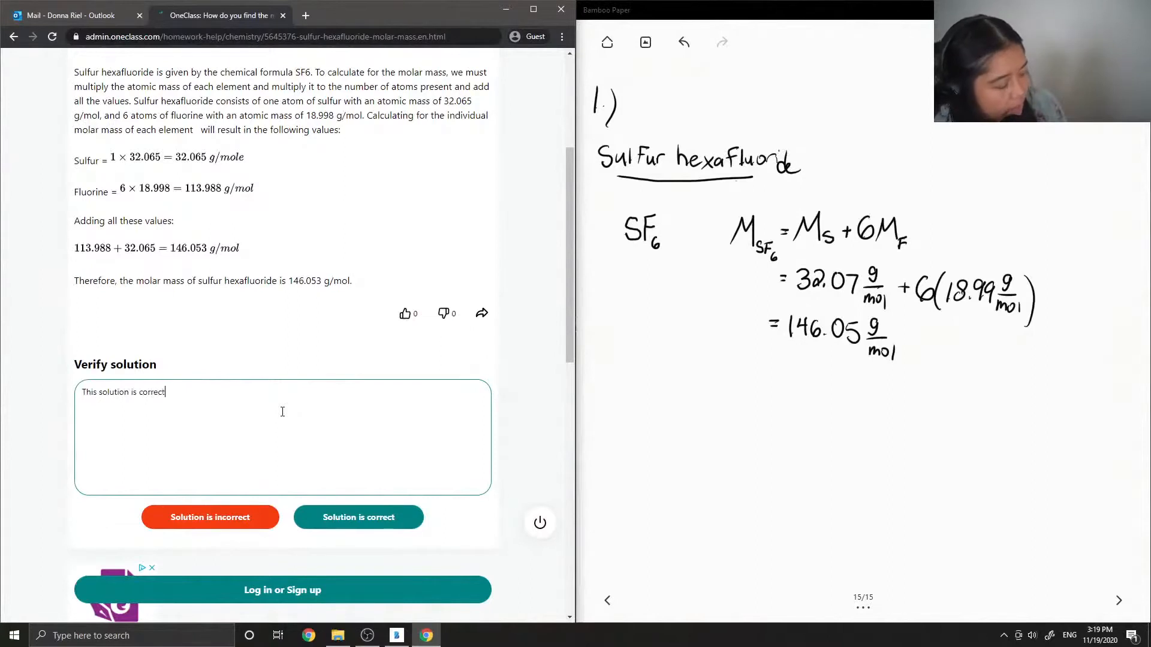
click(359, 517)
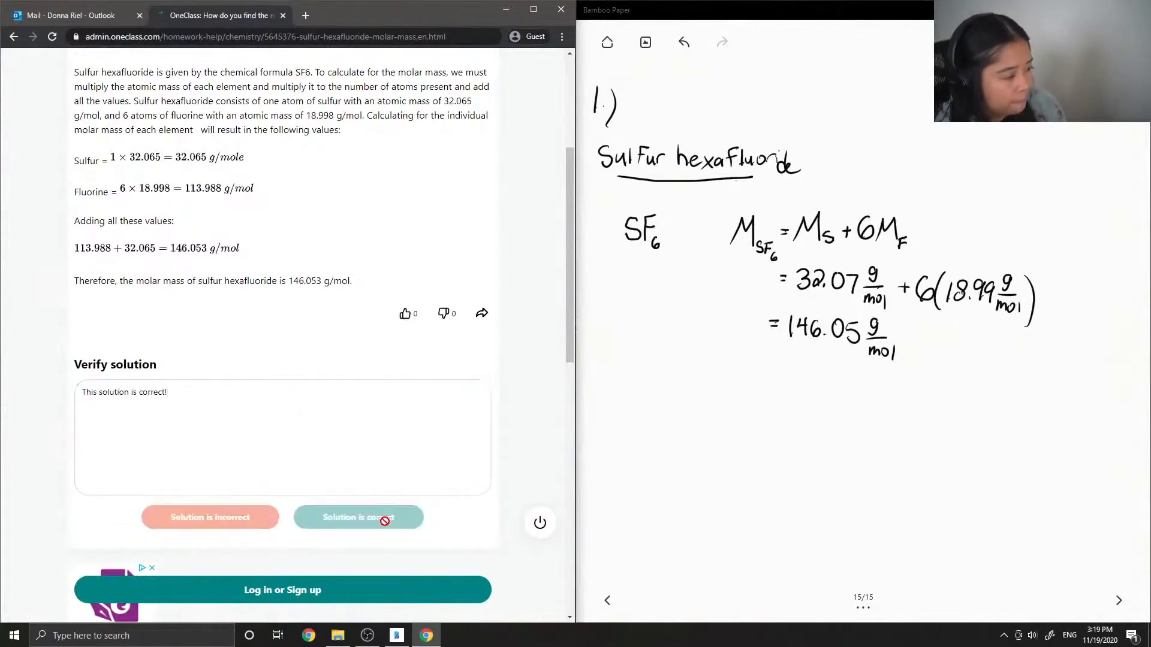